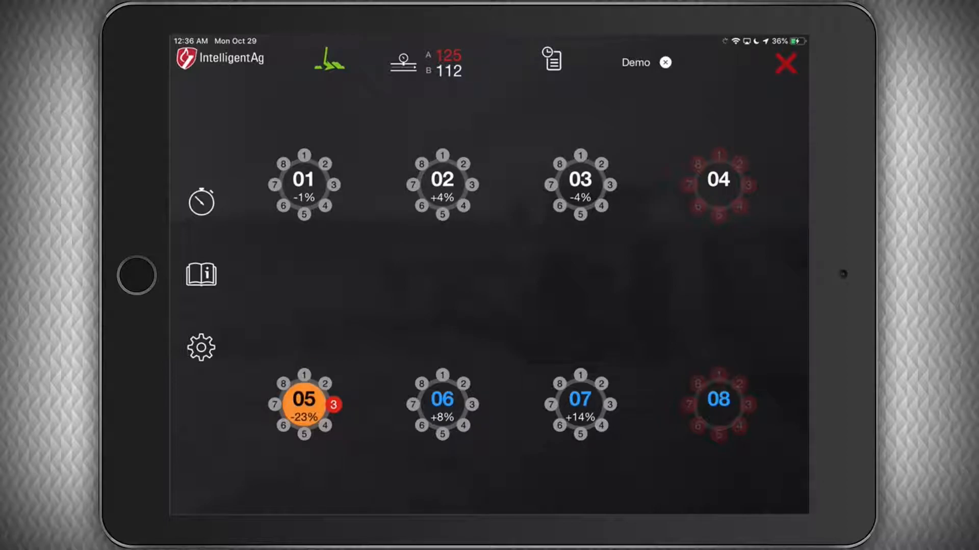
- Show the Work Switch label from the green status icon on the run screen
left_click(328, 60)
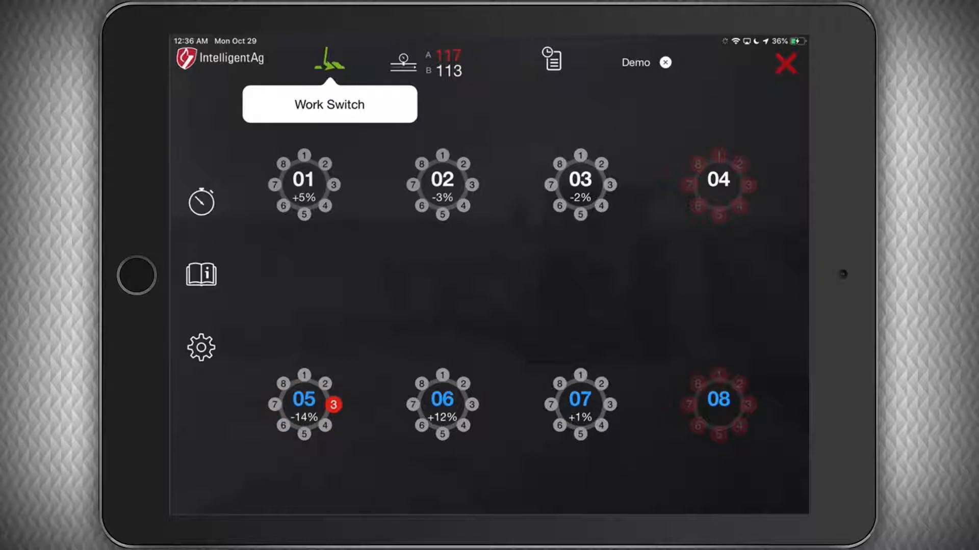
- Close the Work Switch popover to return to the plain live run screen
left_click(403, 60)
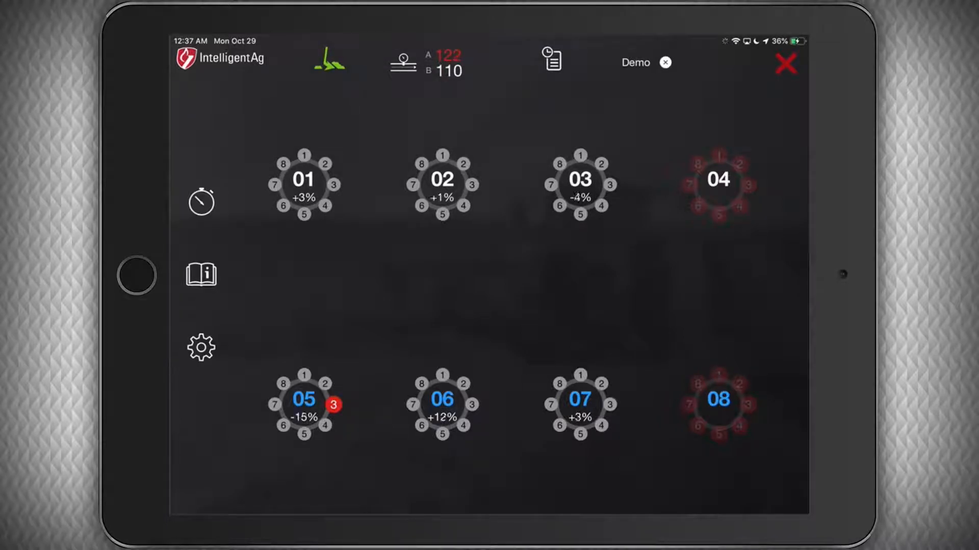
left_click(549, 61)
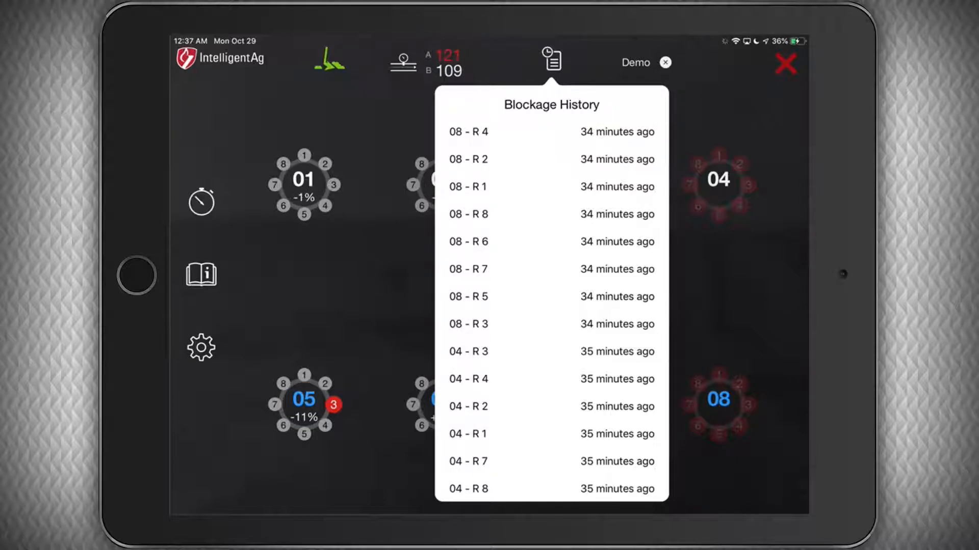
left_click(550, 60)
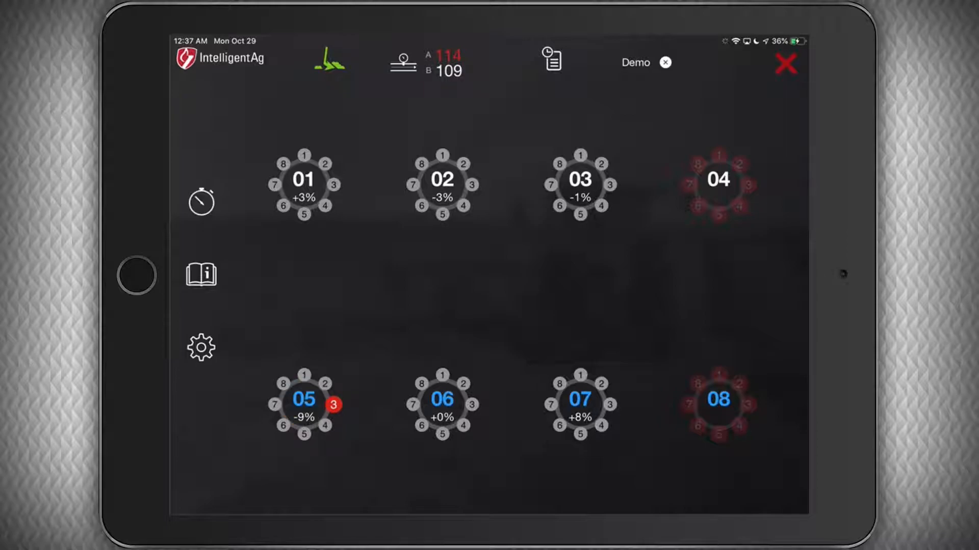
left_click(785, 64)
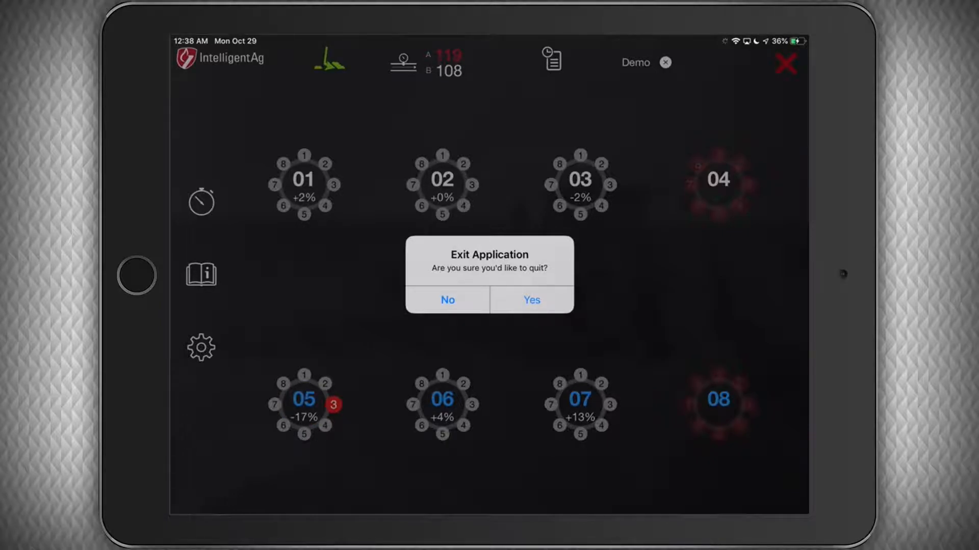
left_click(448, 300)
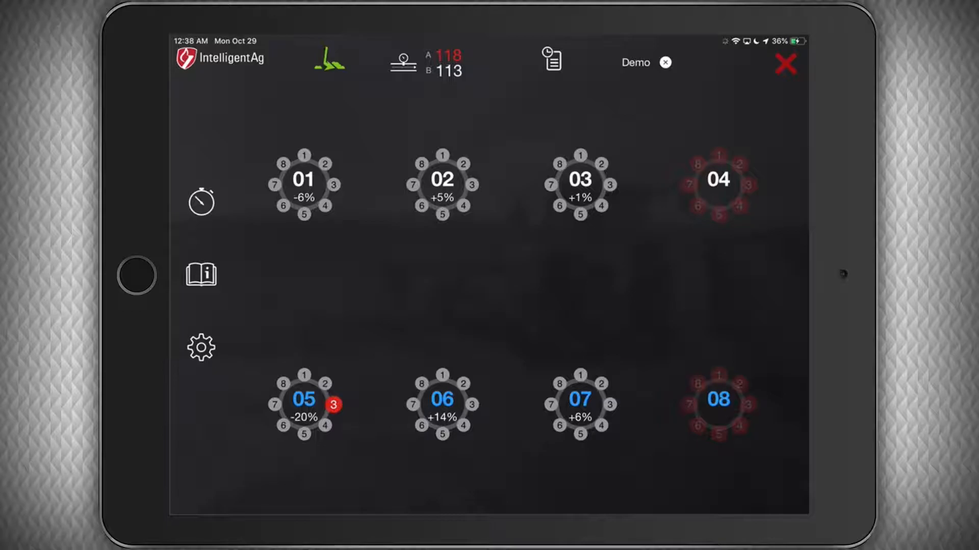
left_click(551, 60)
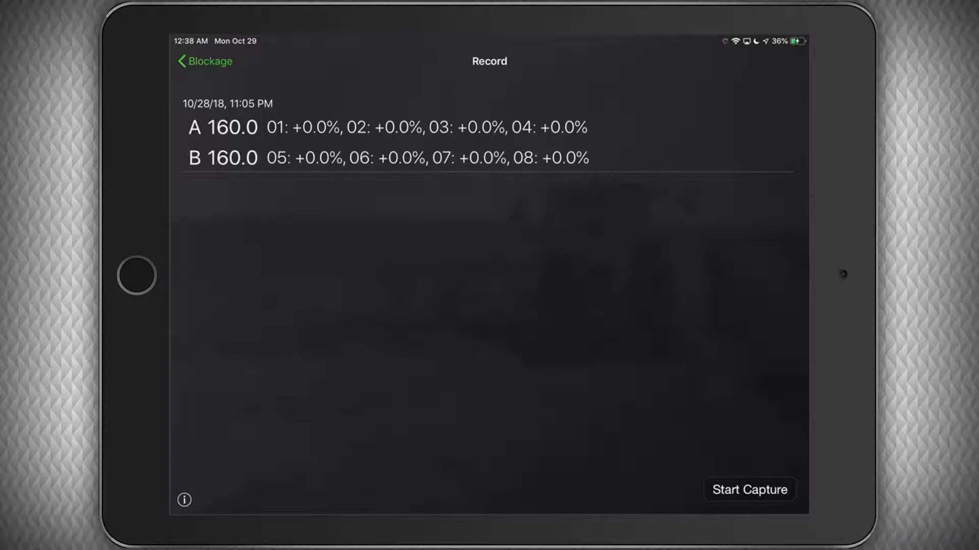
left_click(749, 489)
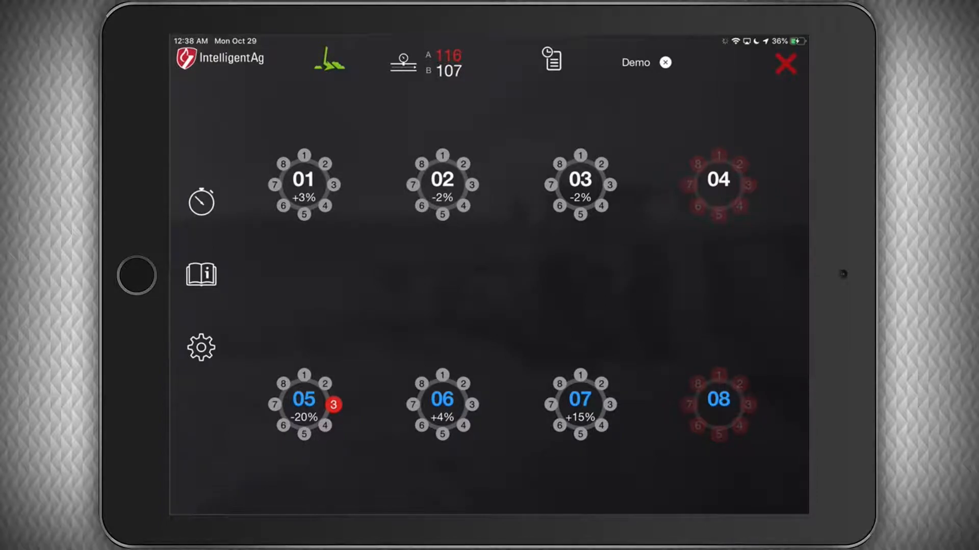
left_click(201, 274)
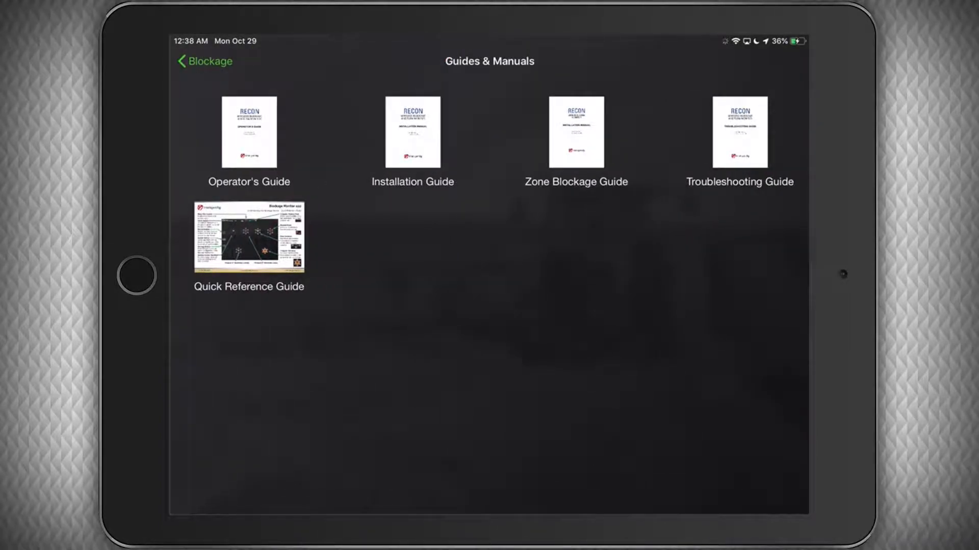
left_click(249, 132)
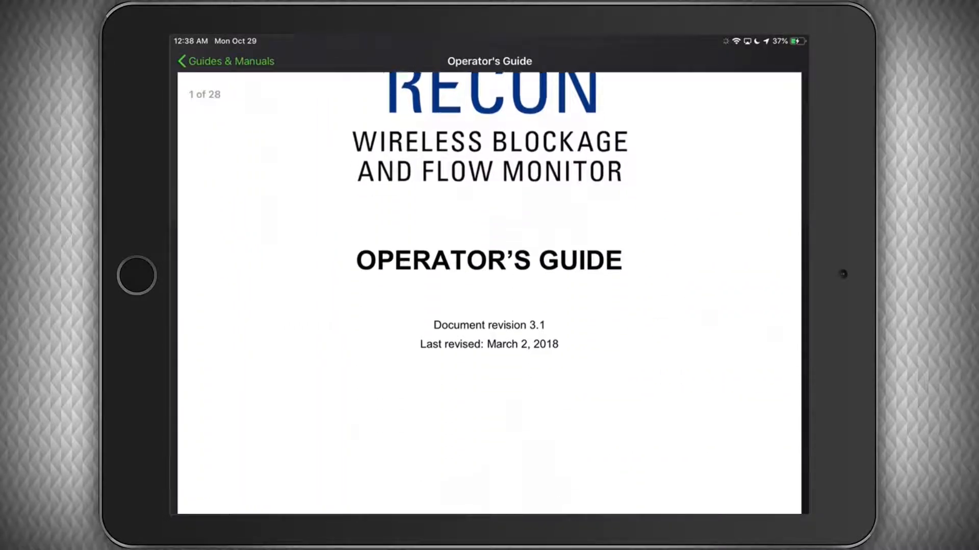
left_click(226, 61)
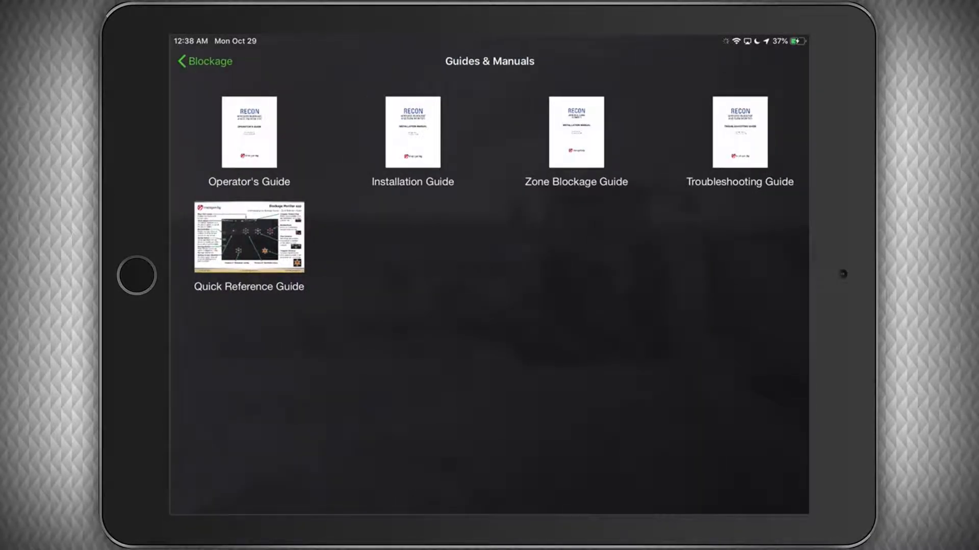
left_click(203, 61)
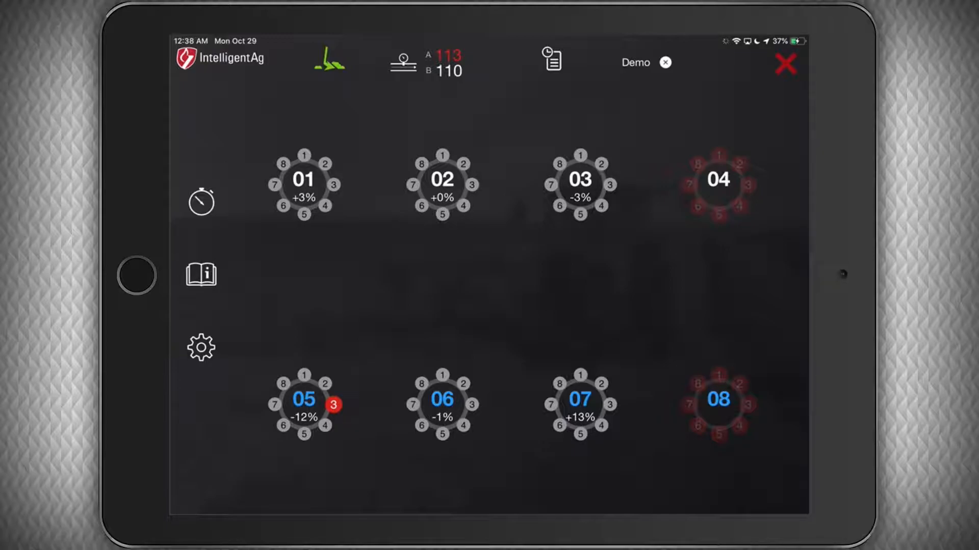
- Open Settings and toggle Blocked Run and ECU Offline alarms off then back on
left_click(200, 348)
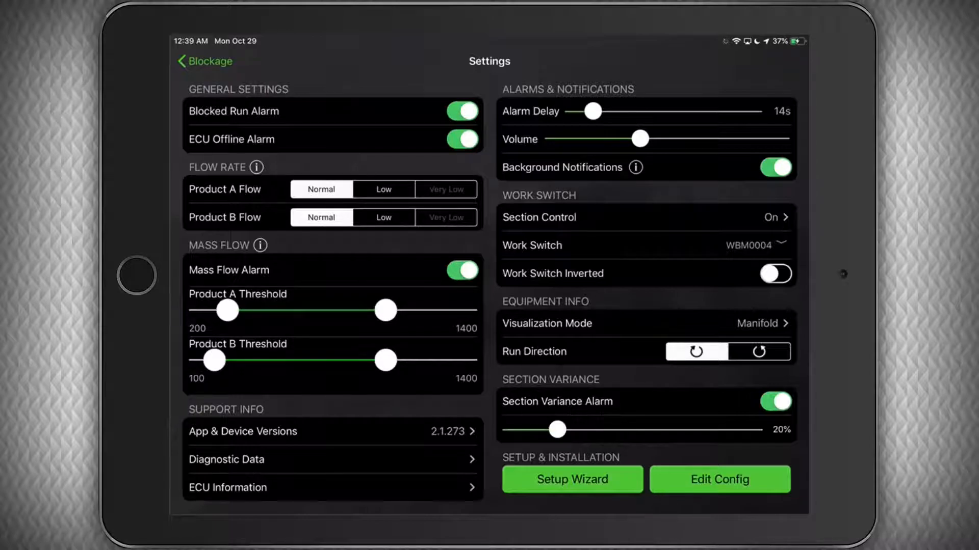
left_click(462, 112)
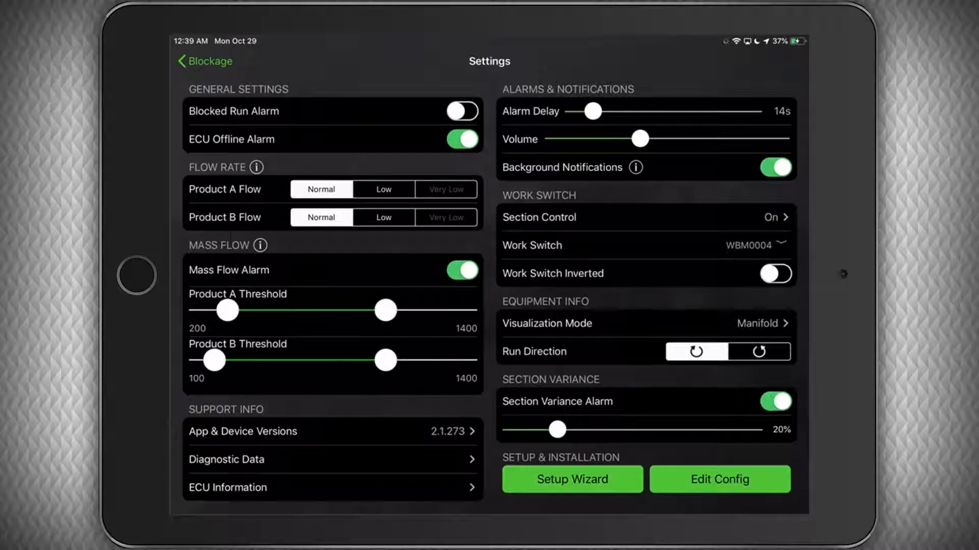
left_click(462, 139)
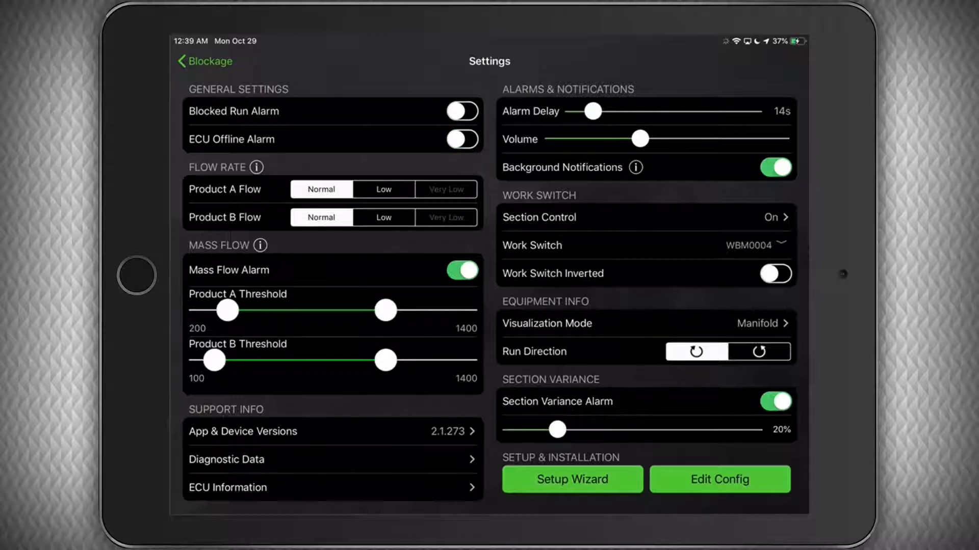
left_click(463, 140)
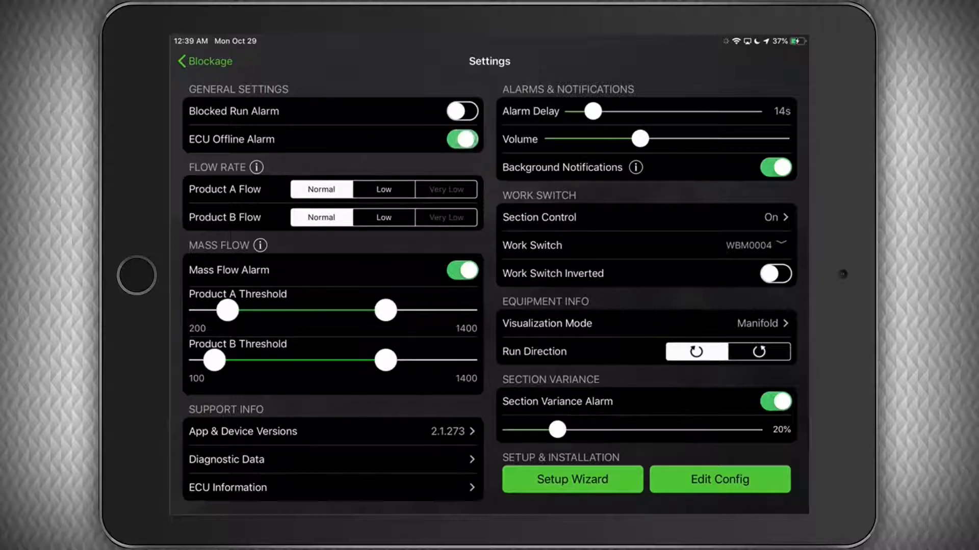
left_click(461, 111)
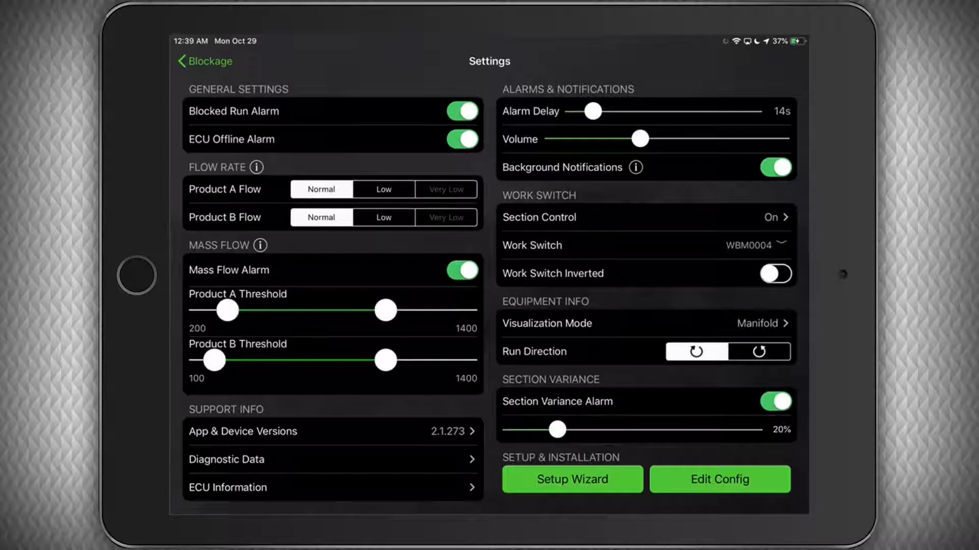
left_click(257, 166)
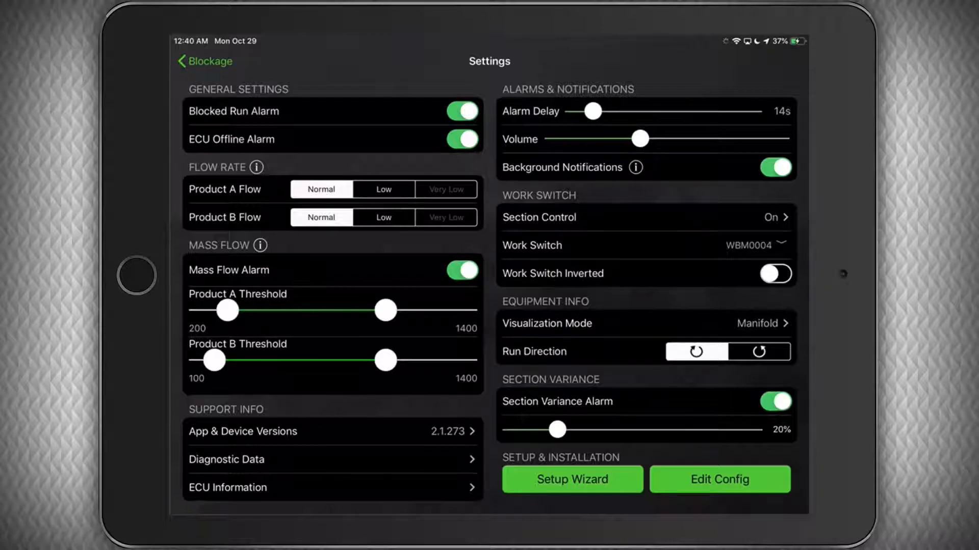
left_click(261, 245)
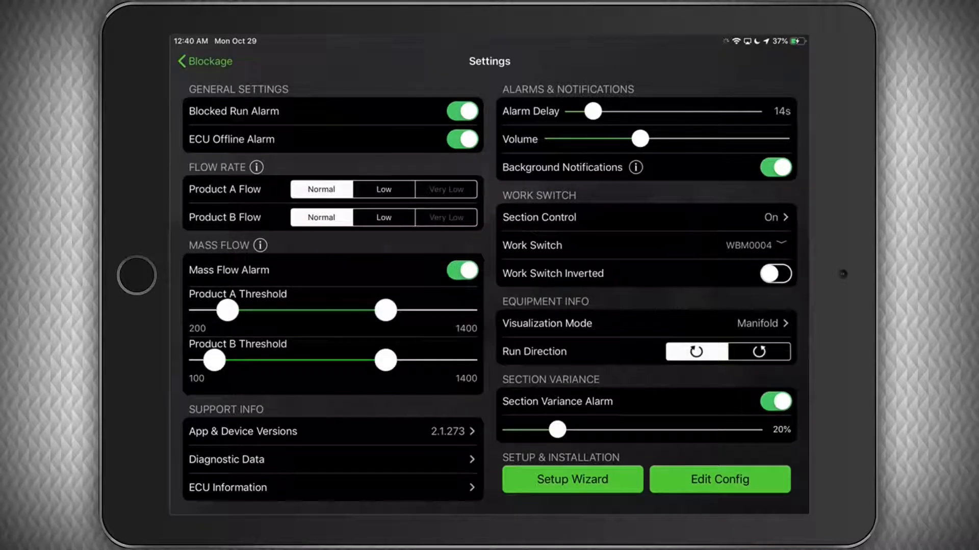
- Toggle the Mass Flow Alarm off and back on, leaving it enabled
left_click(461, 269)
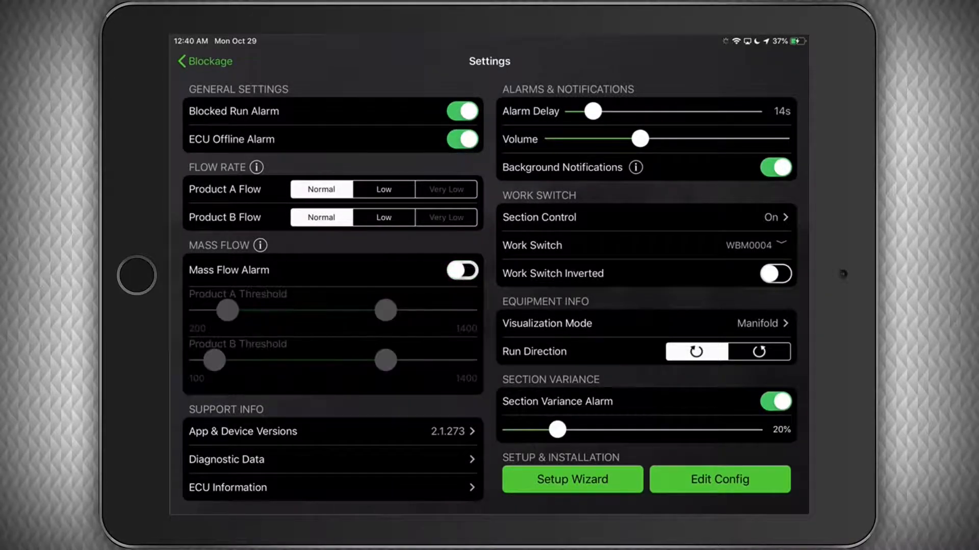
left_click(461, 269)
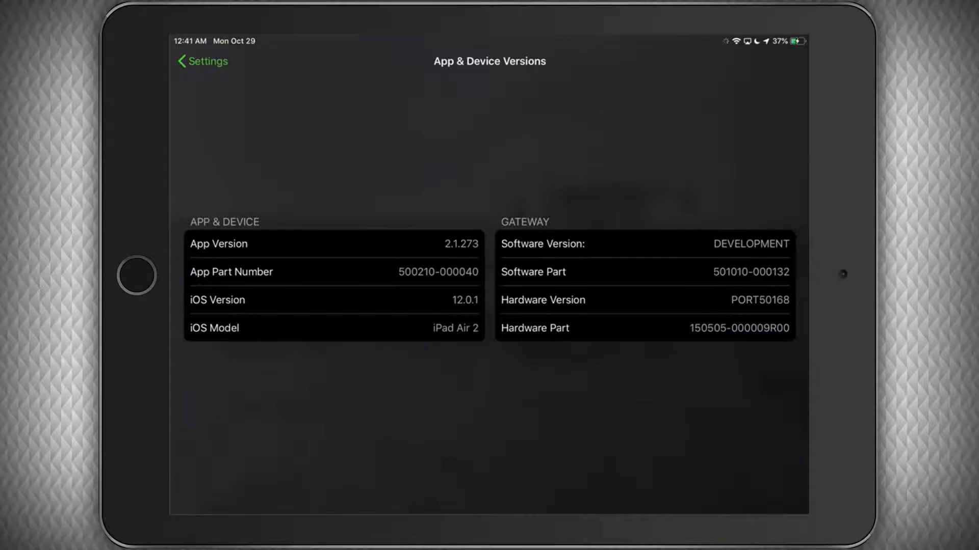
- Open Diagnostic Data, capture a log and pick a log file to share
left_click(202, 60)
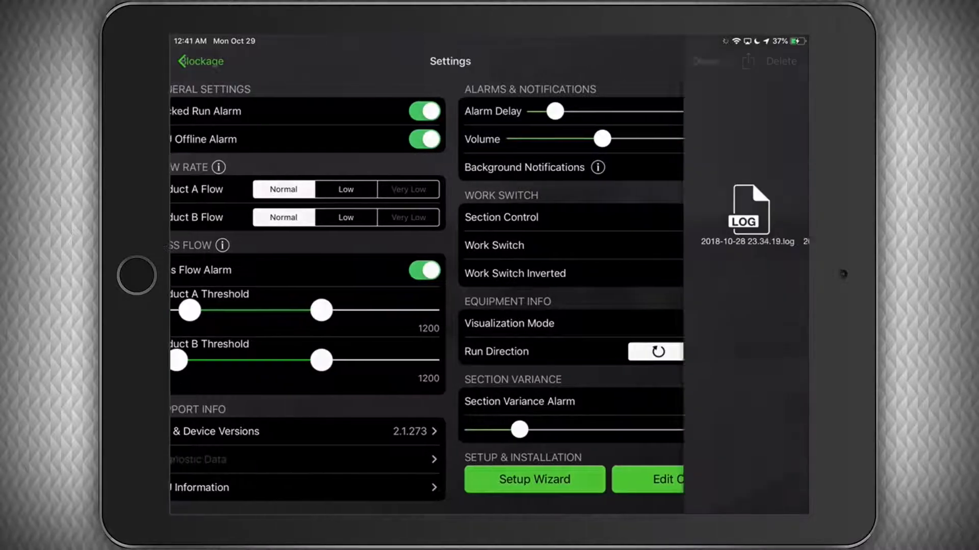
left_click(212, 459)
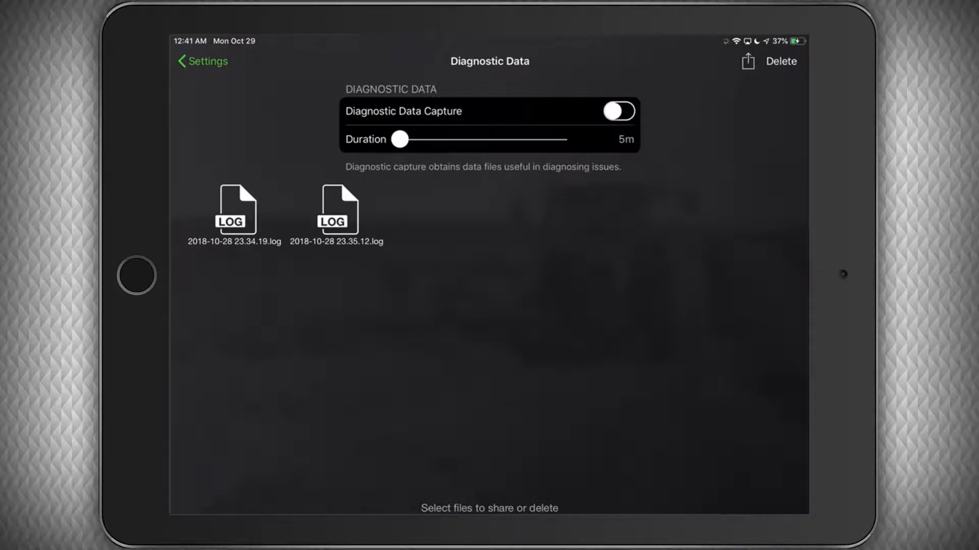
left_click(619, 111)
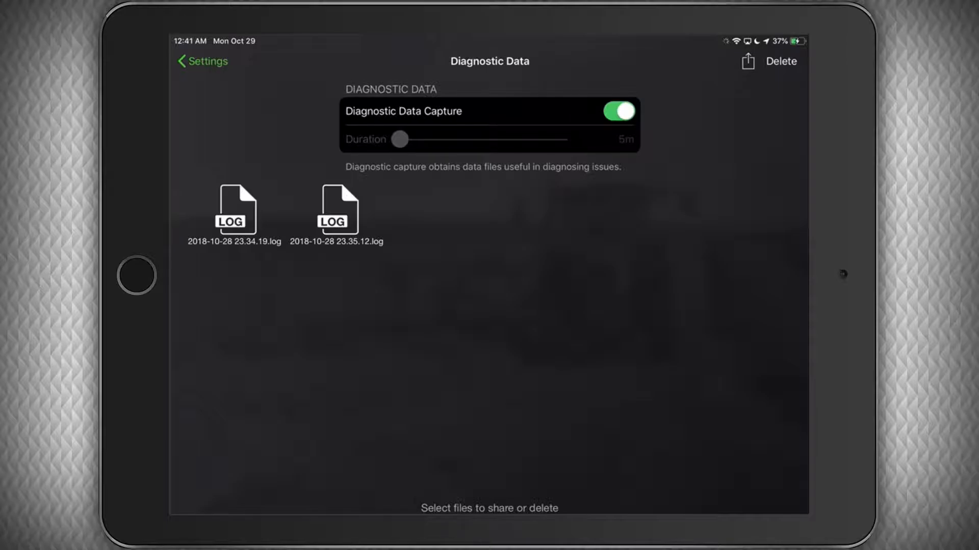
left_click(618, 111)
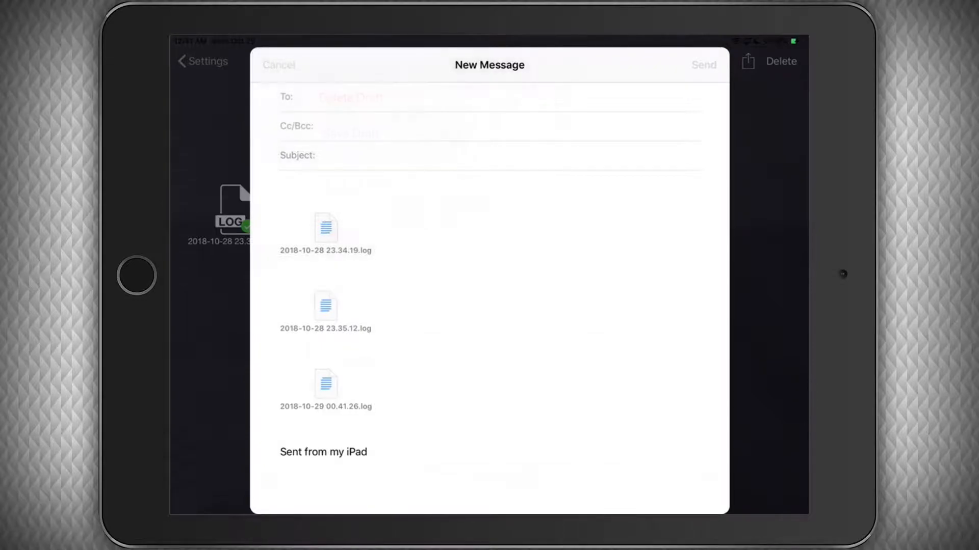
- Select the three log files and confirm deleting them
left_click(278, 66)
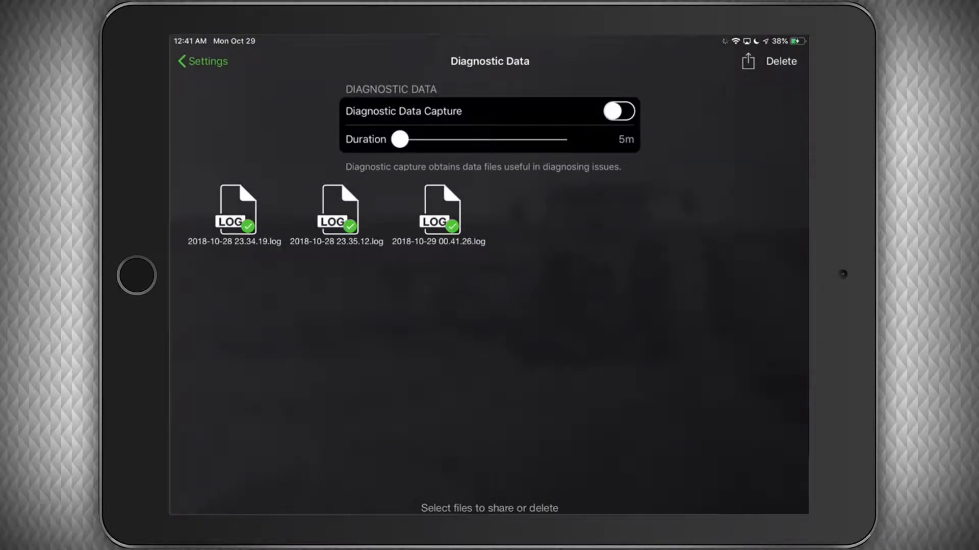
left_click(779, 61)
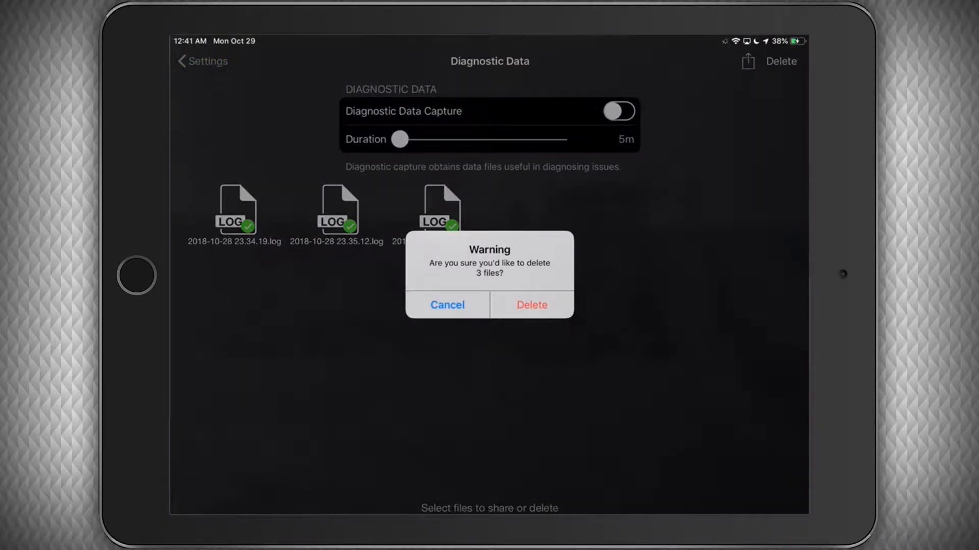
left_click(531, 305)
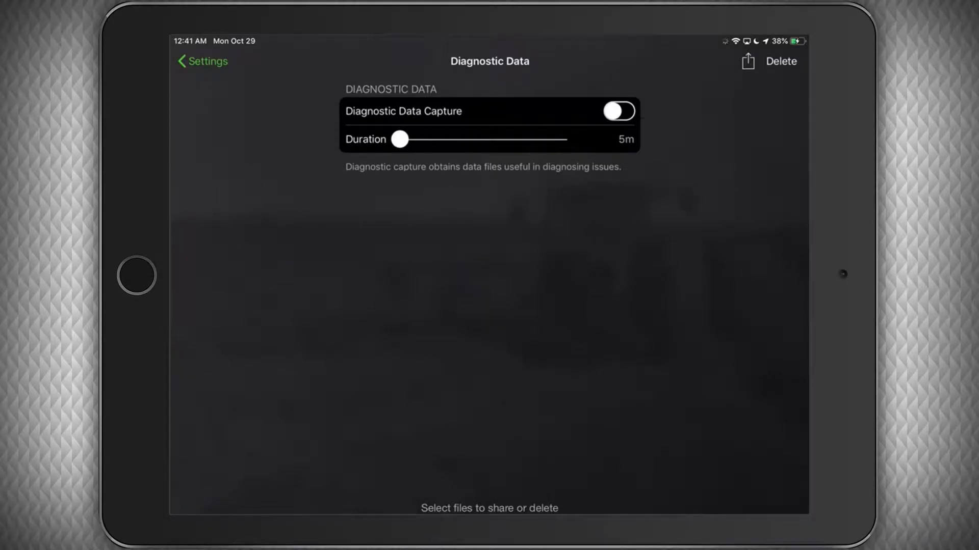
- Leave Diagnostic Data and return to the Settings overview
left_click(202, 61)
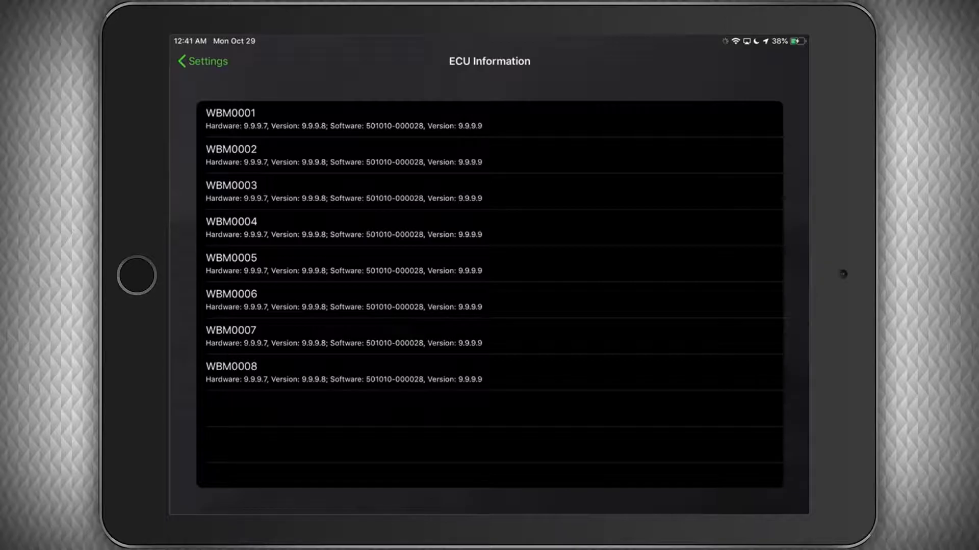
left_click(202, 62)
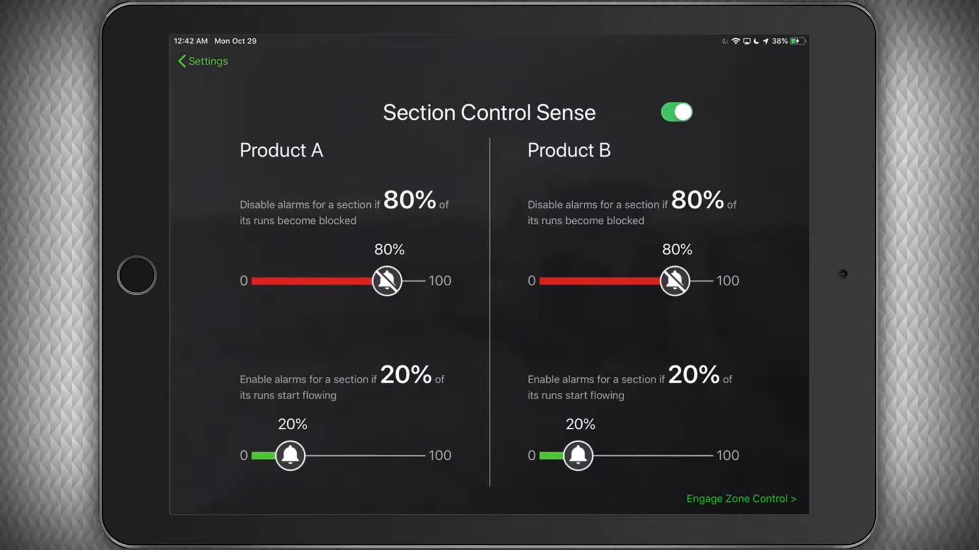
- Toggle Section Control Sense off and on, then return to Settings showing it On
left_click(676, 112)
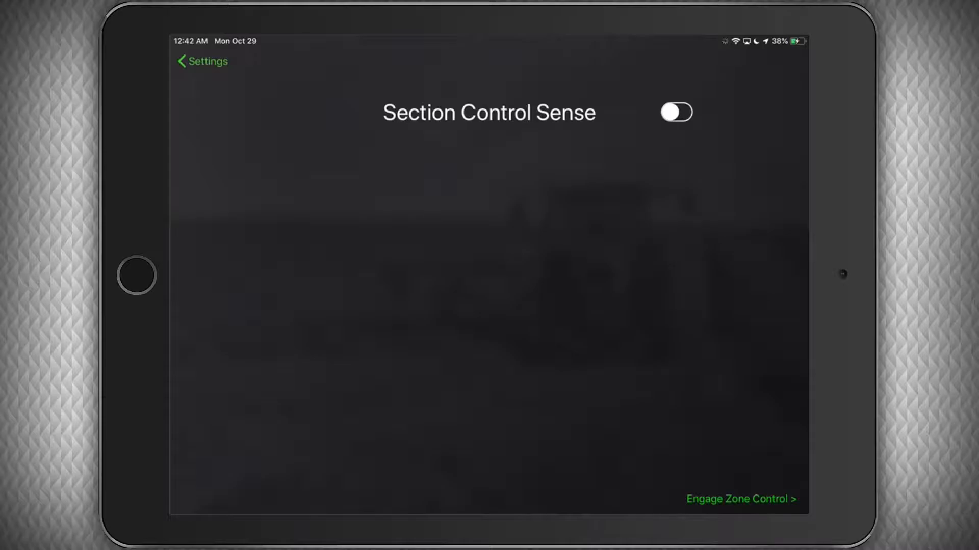
left_click(675, 113)
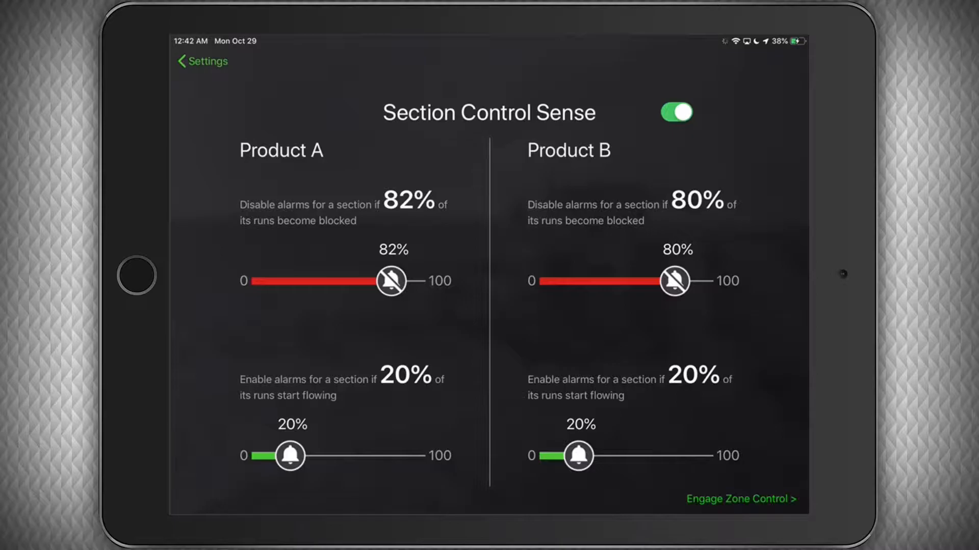
left_click(202, 61)
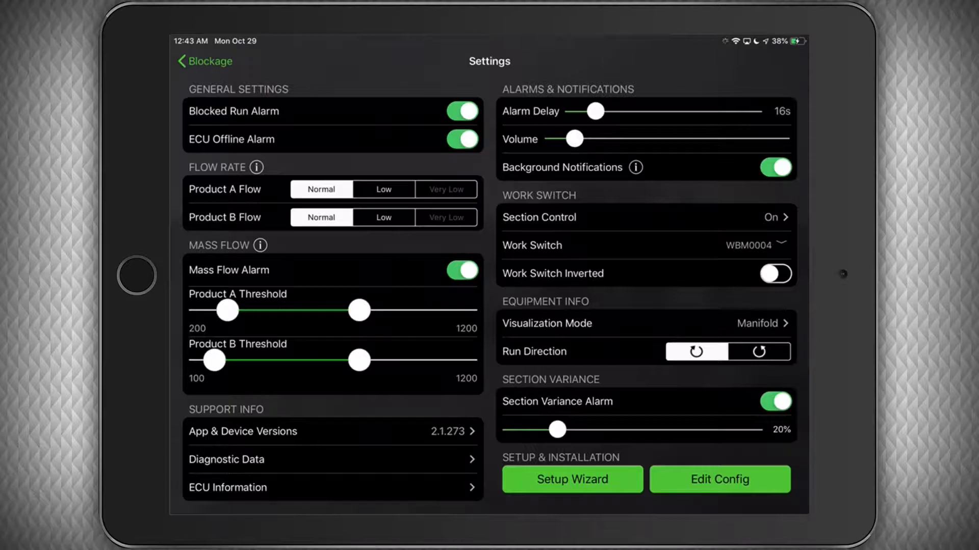
left_click(755, 245)
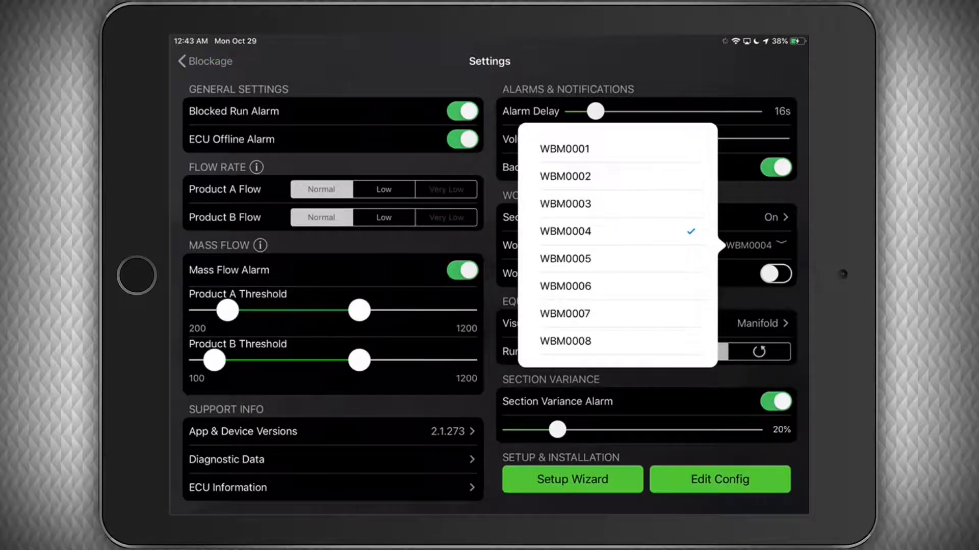
left_click(564, 231)
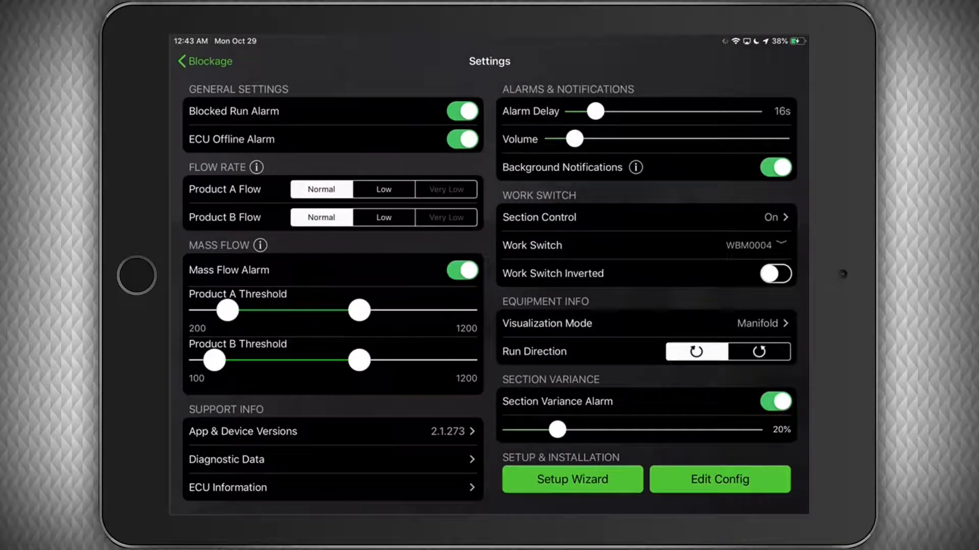
left_click(775, 273)
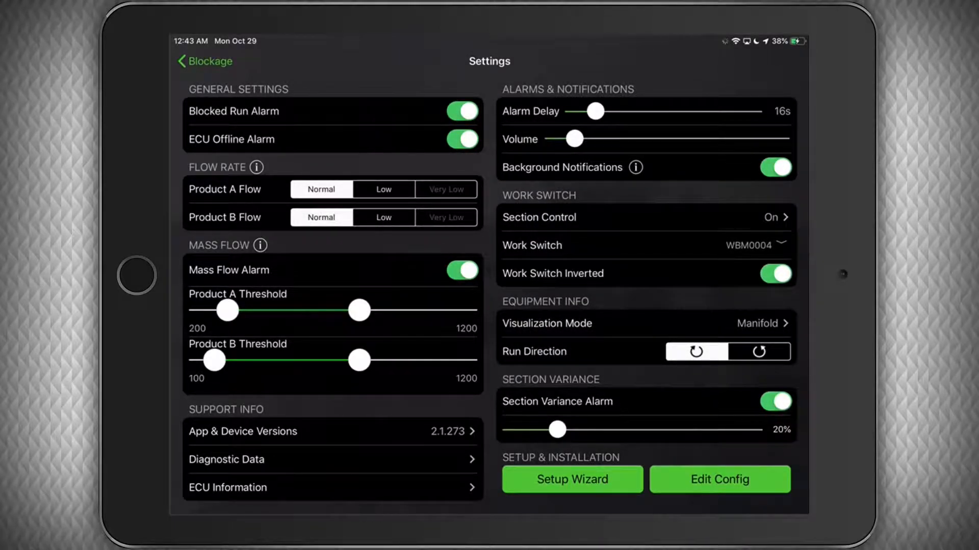
left_click(775, 273)
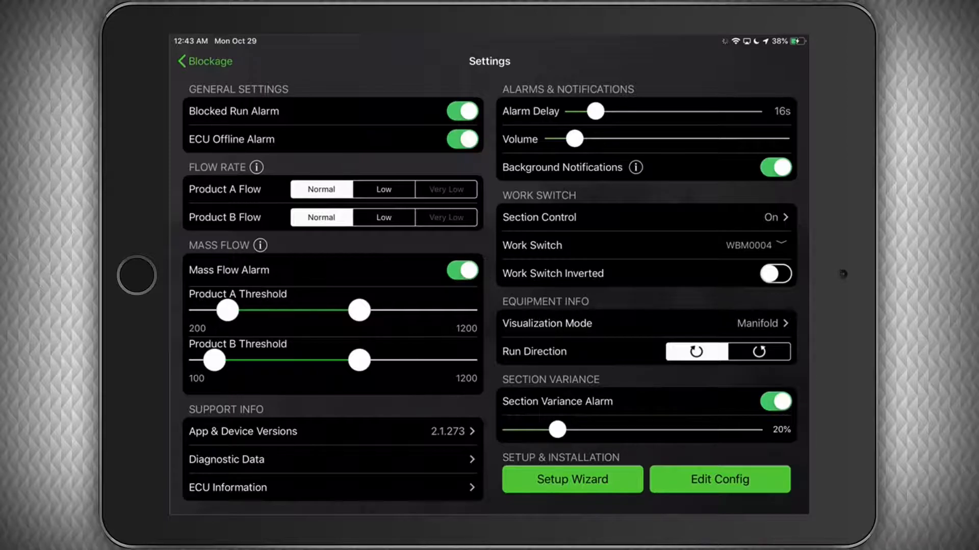
left_click(756, 323)
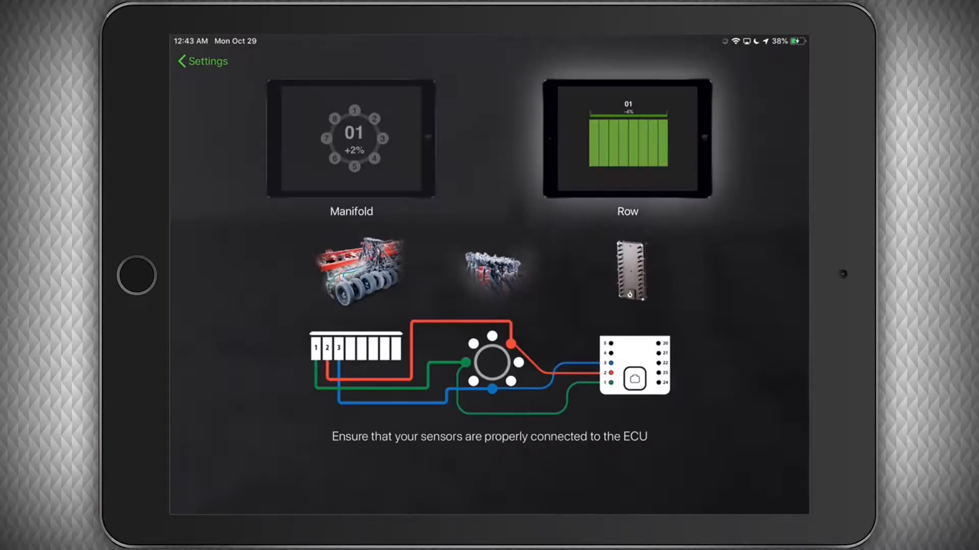
left_click(201, 61)
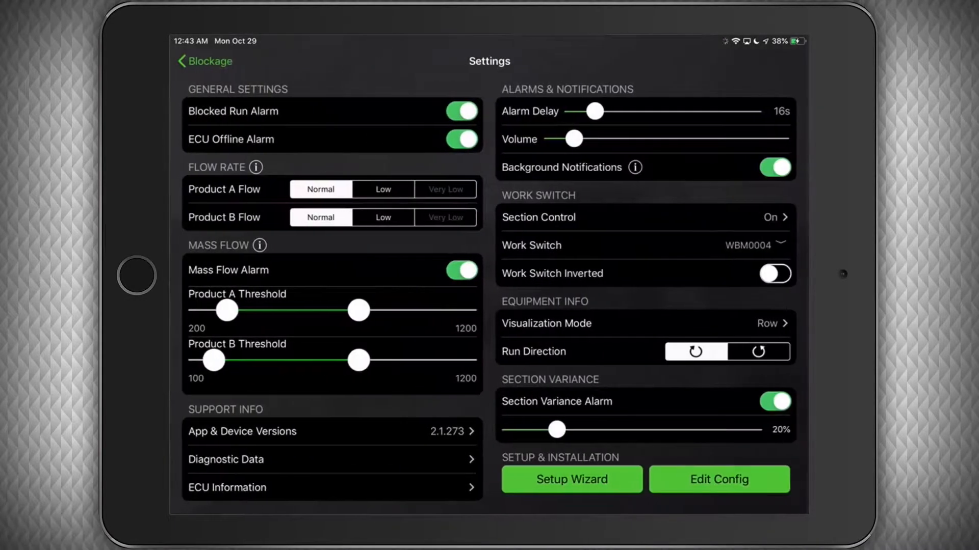
left_click(205, 61)
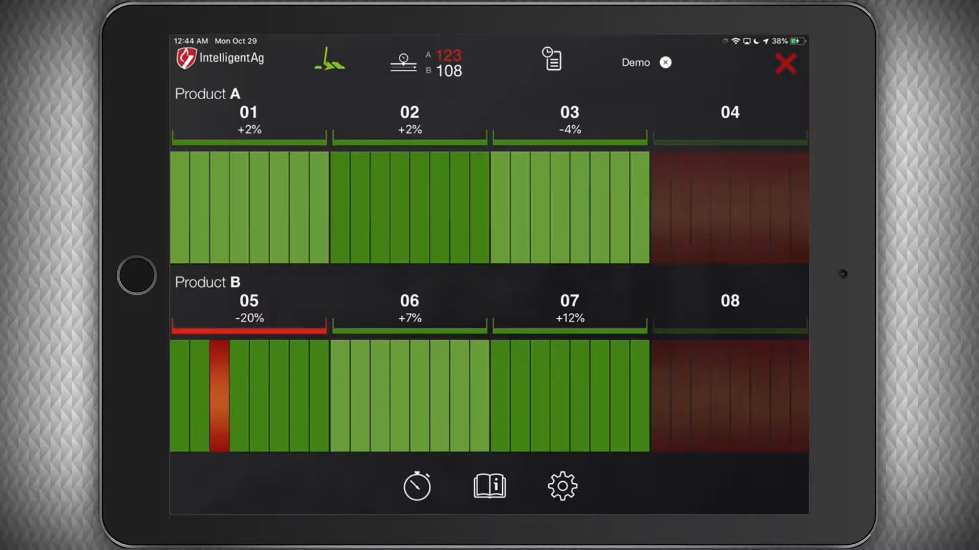
left_click(561, 486)
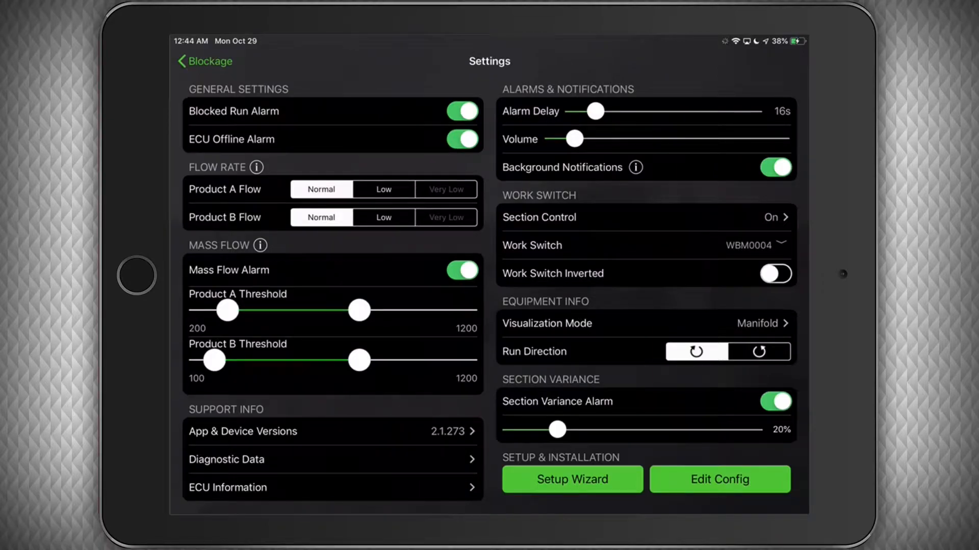
left_click(775, 401)
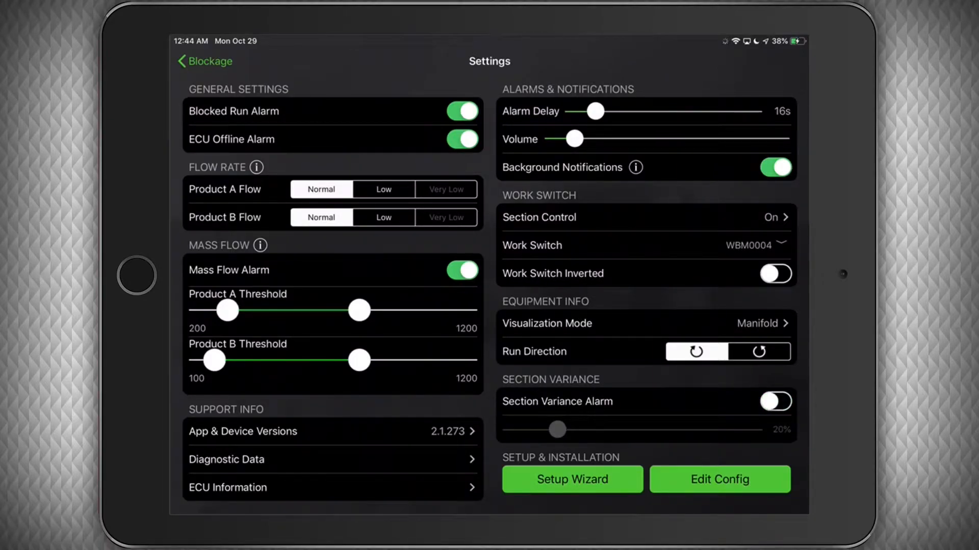
left_click(775, 401)
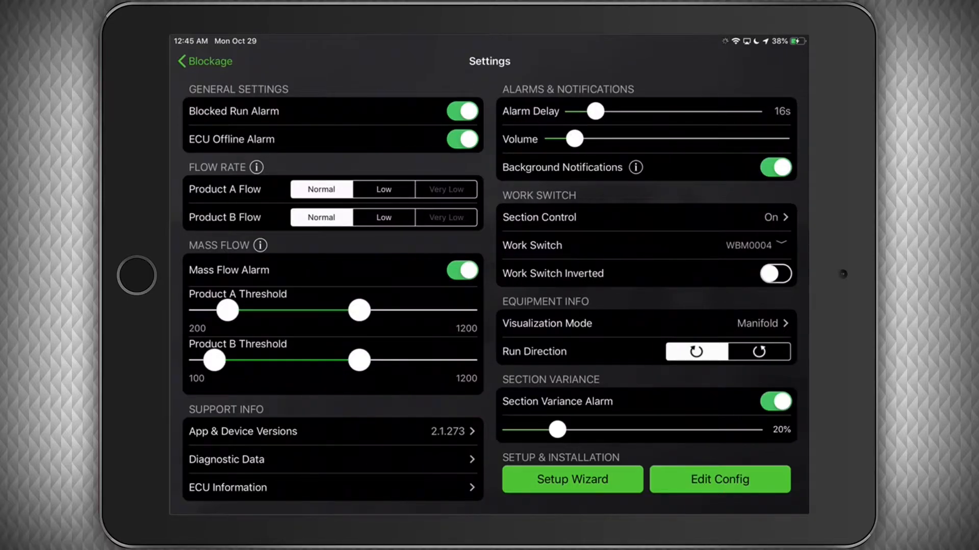
- Open Edit Config, view the Port Config mapping, then return to the eight-section Section Config
left_click(718, 479)
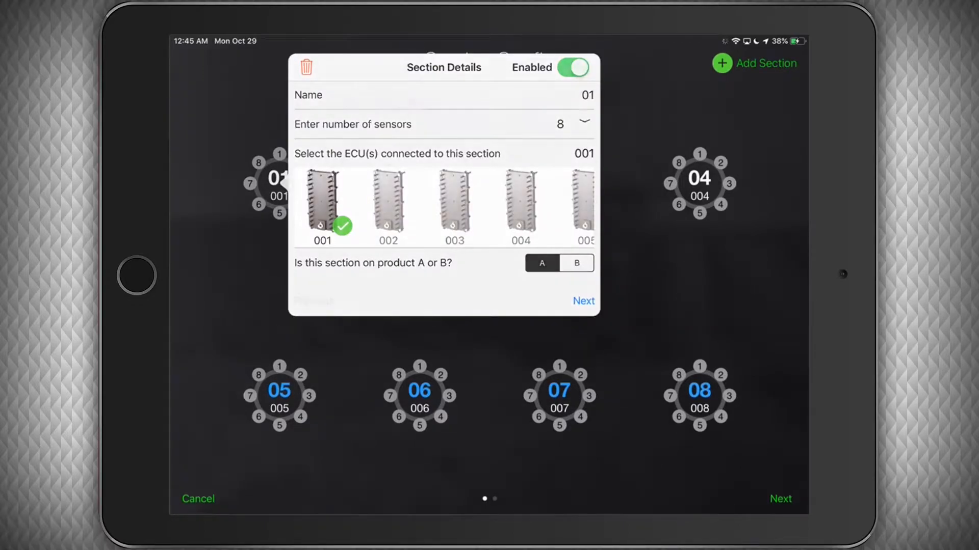
left_click(582, 301)
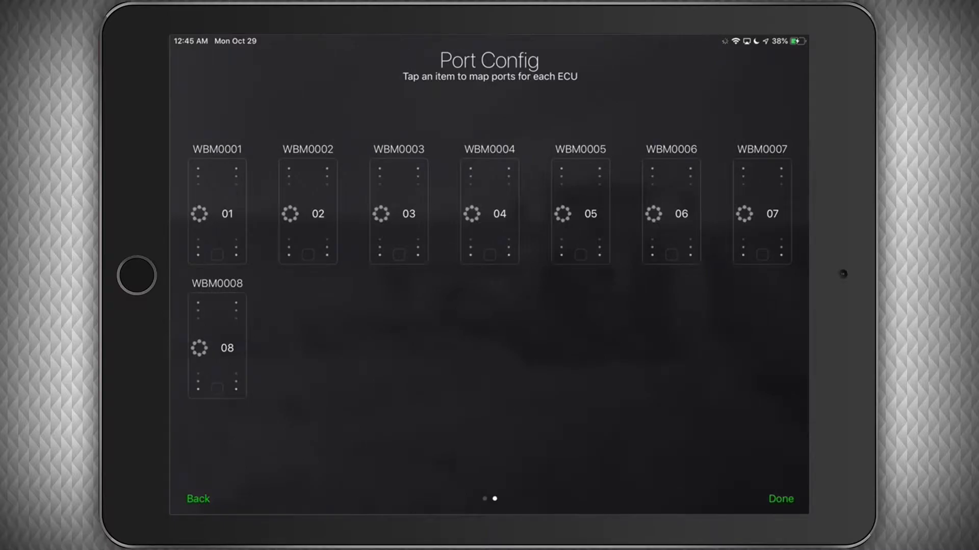
left_click(216, 212)
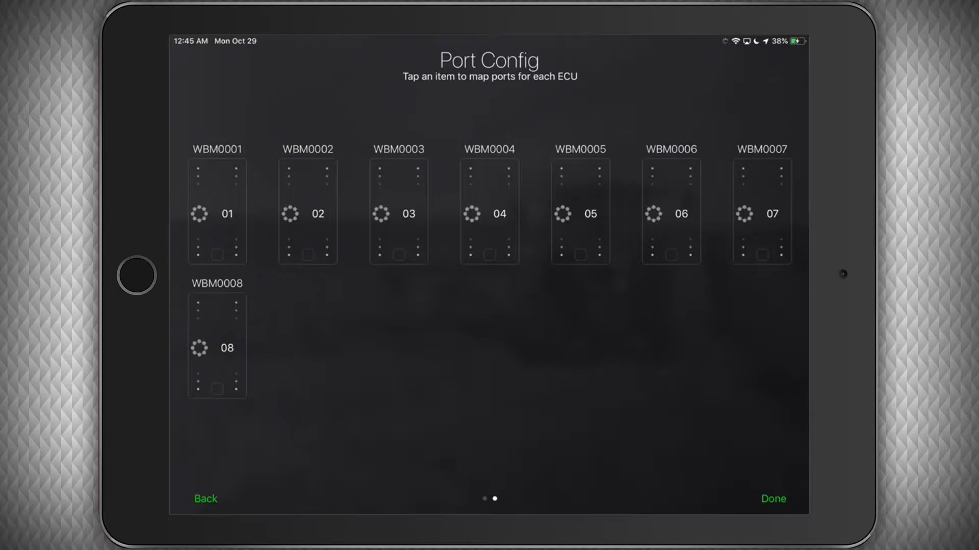
left_click(216, 212)
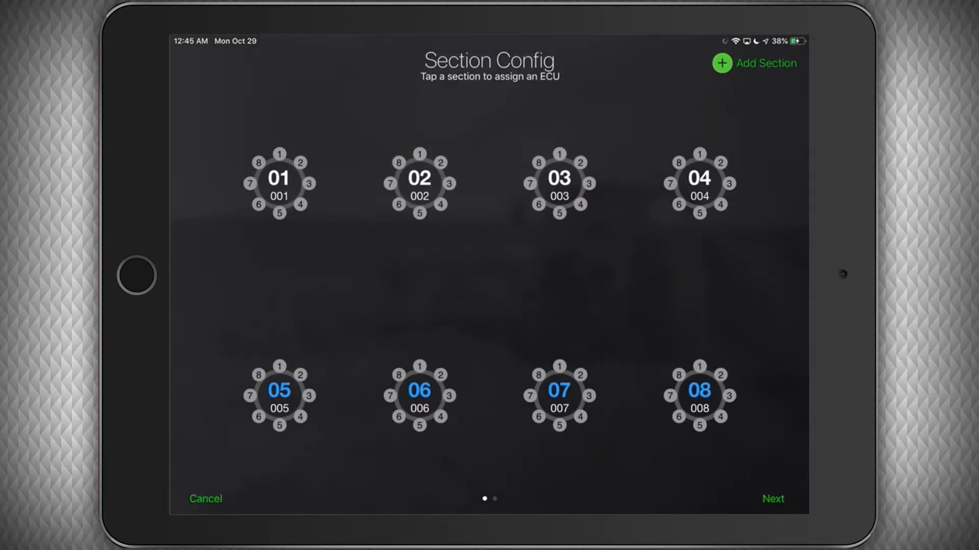
- Cancel out to the run screen, show the Mass Flow label and open the blockage history
left_click(772, 499)
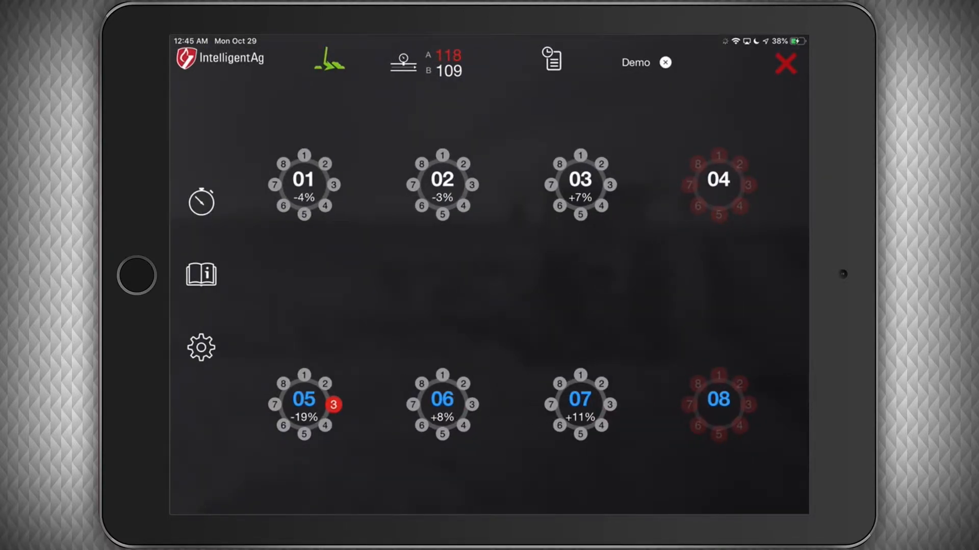
left_click(329, 61)
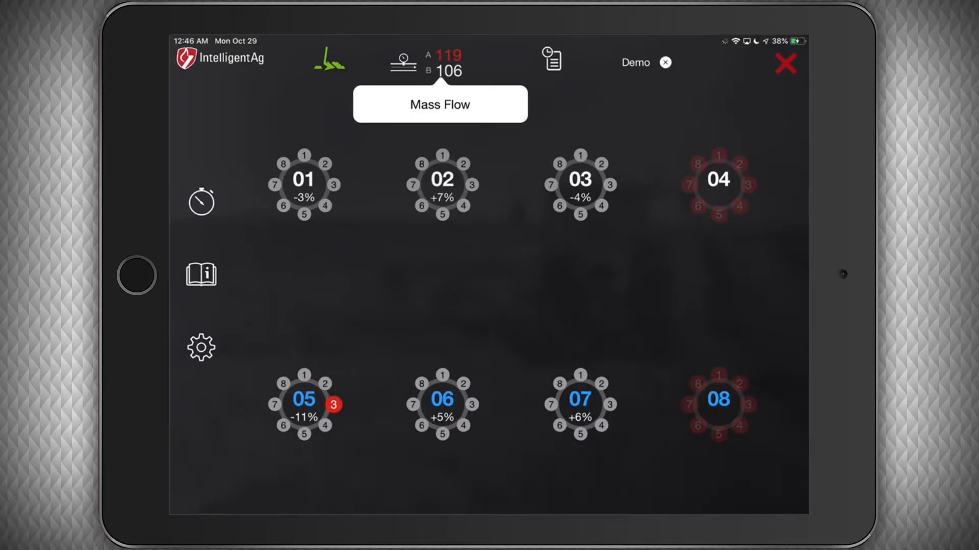
left_click(550, 59)
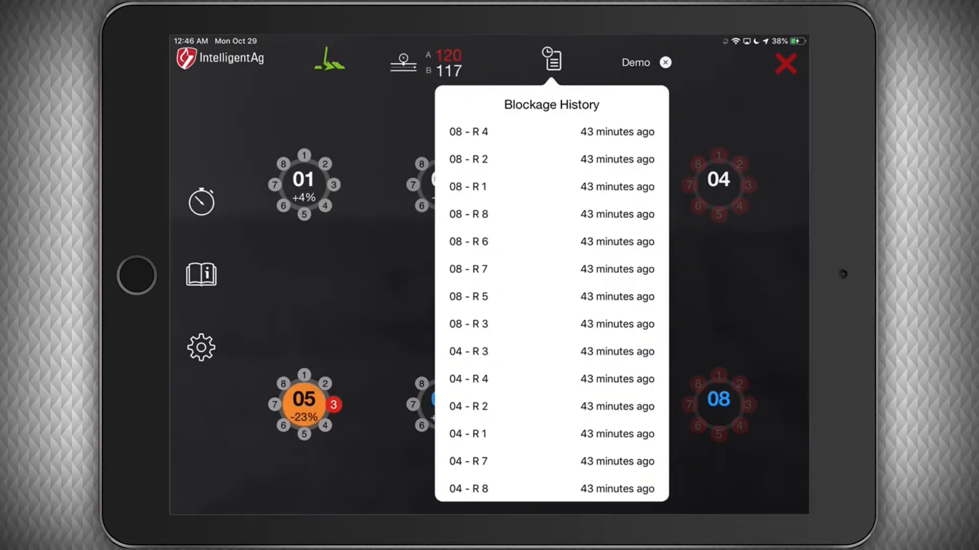